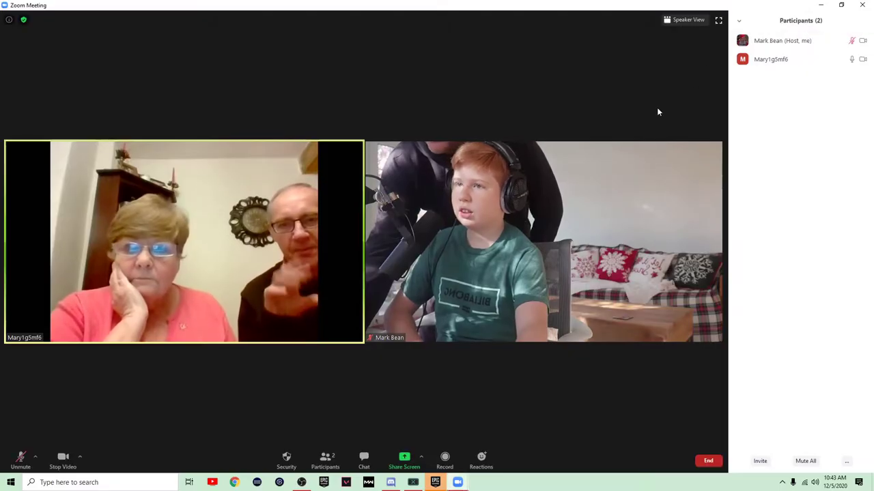
Record the grandparents' interview, then bring up the End Meeting for All / Leave Meeting choices.
{"action": "left_click", "coordinate": [444, 457]}
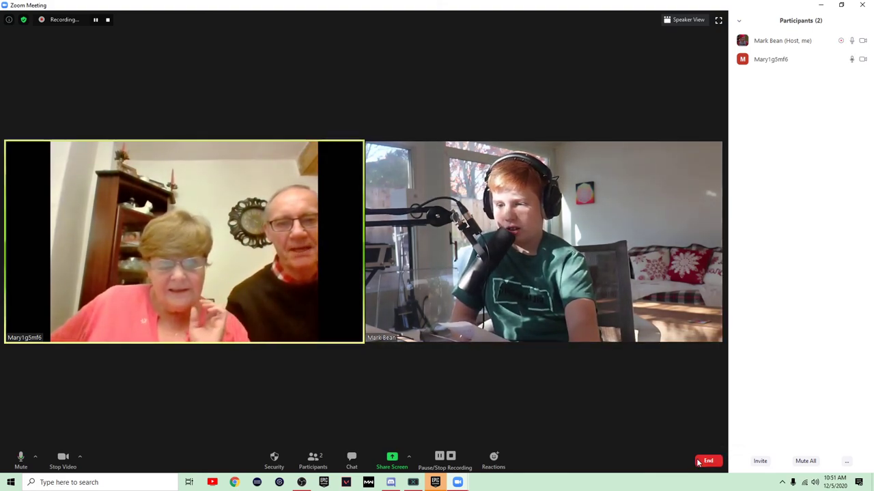
{"action": "left_click", "coordinate": [708, 461]}
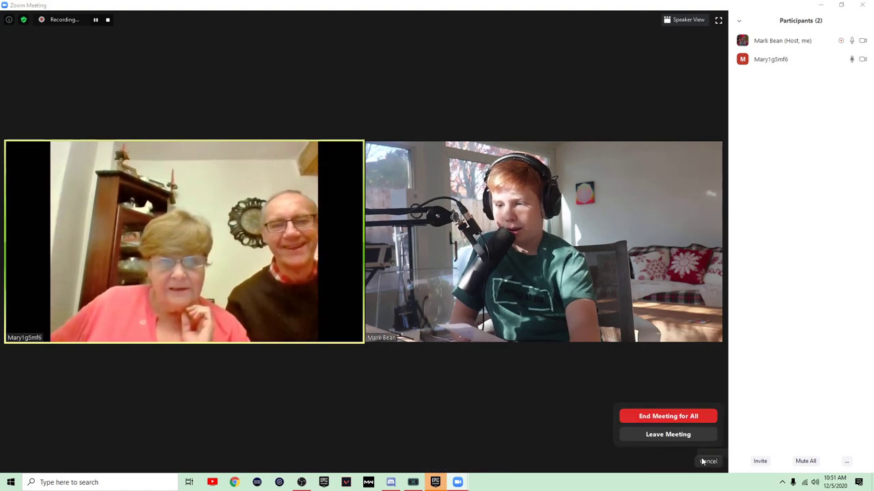